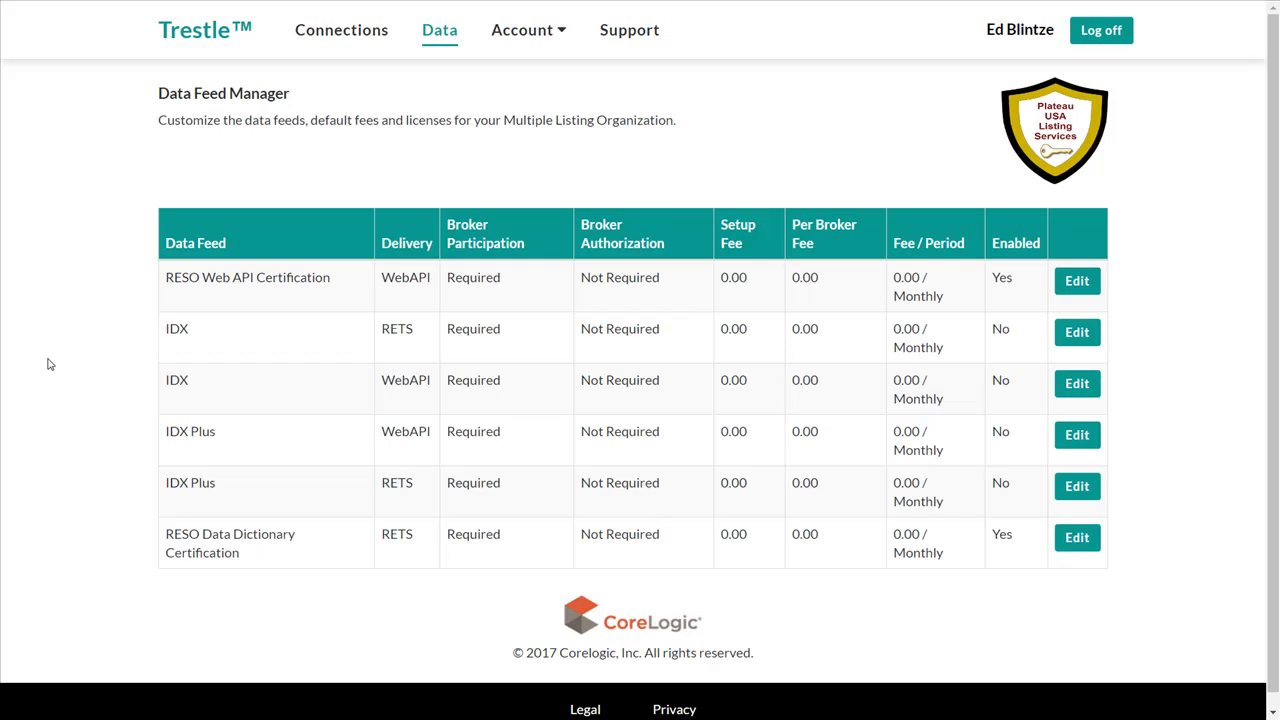
mouse_move(656, 374)
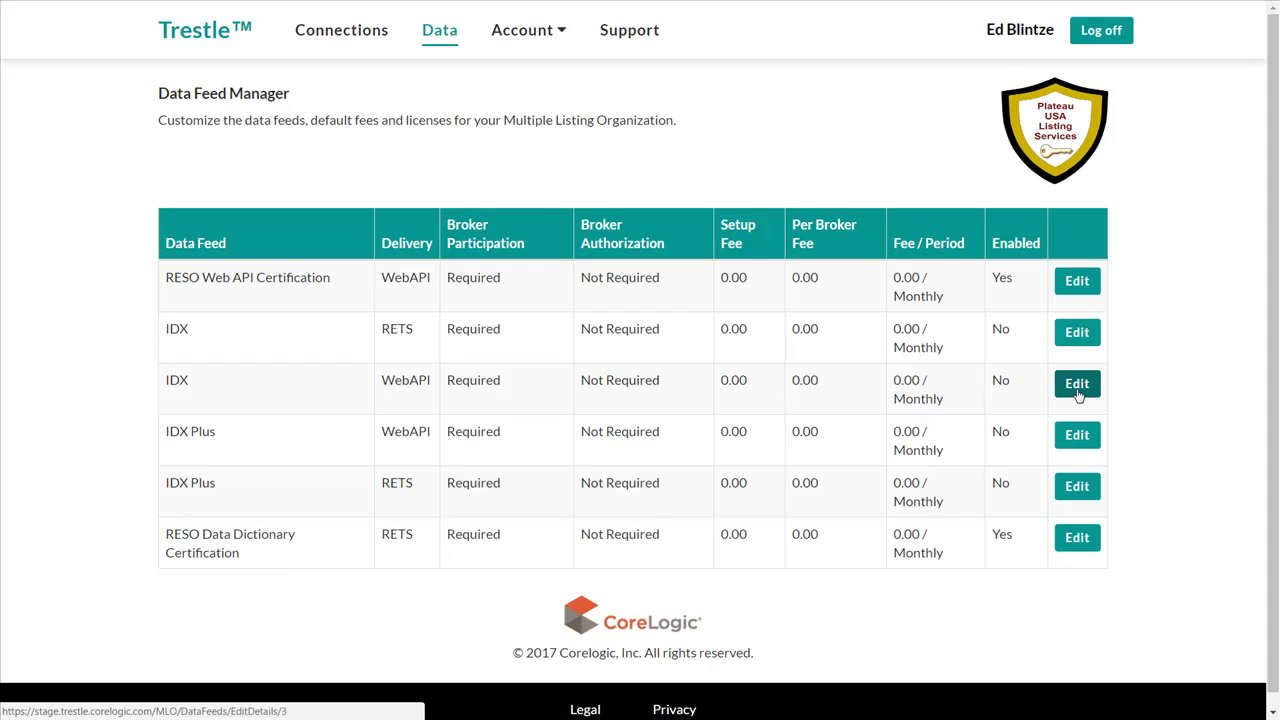
Mark the IDX WebAPI data feed as enabled in its edit form.
click(1076, 384)
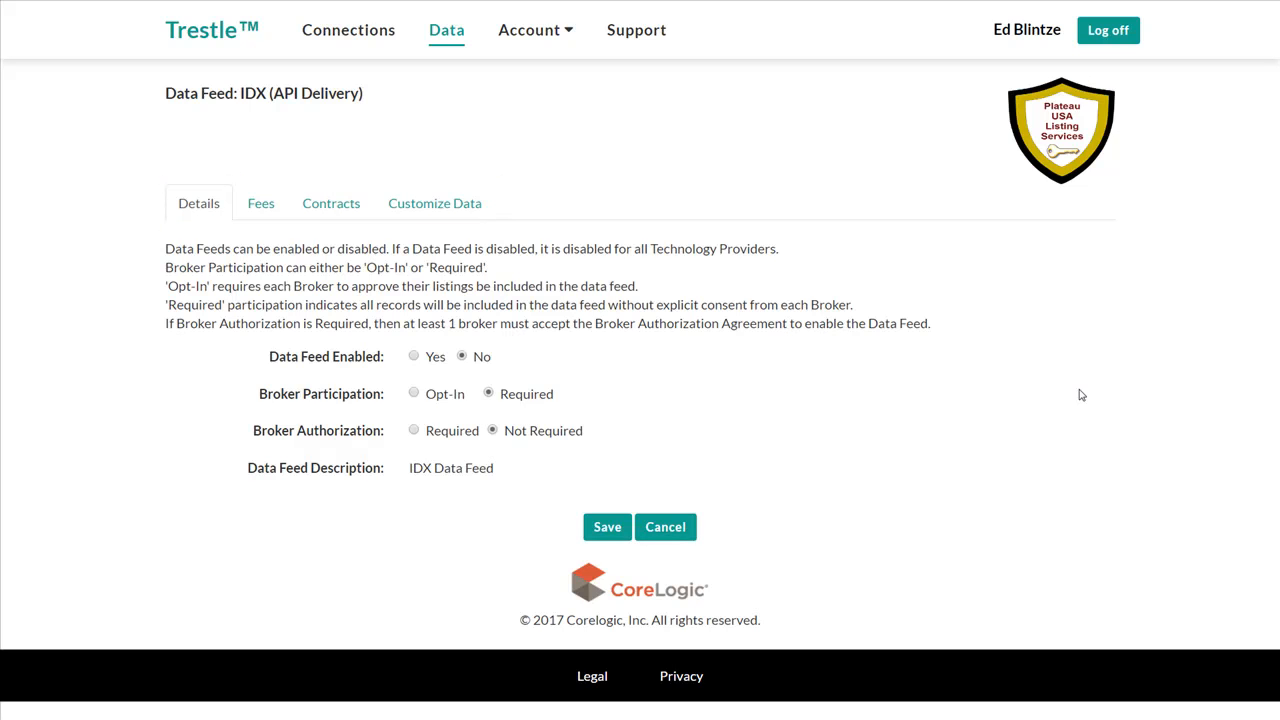
mouse_move(772, 446)
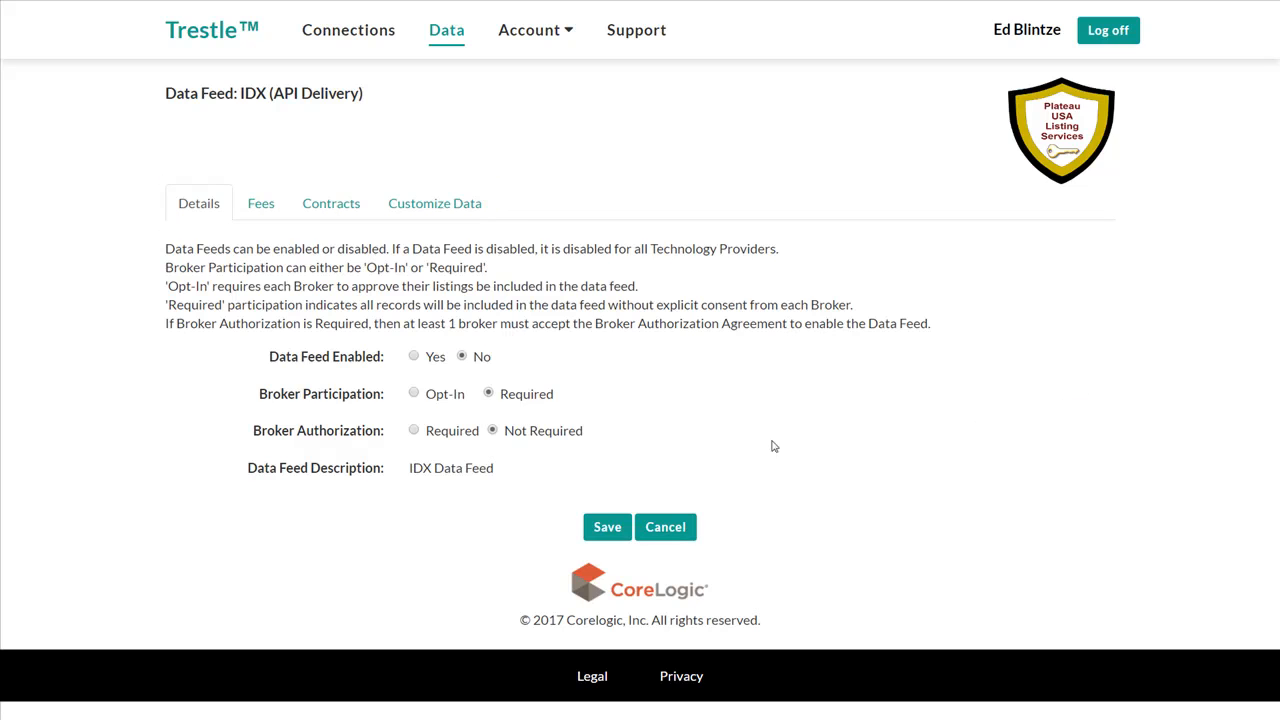
click(412, 356)
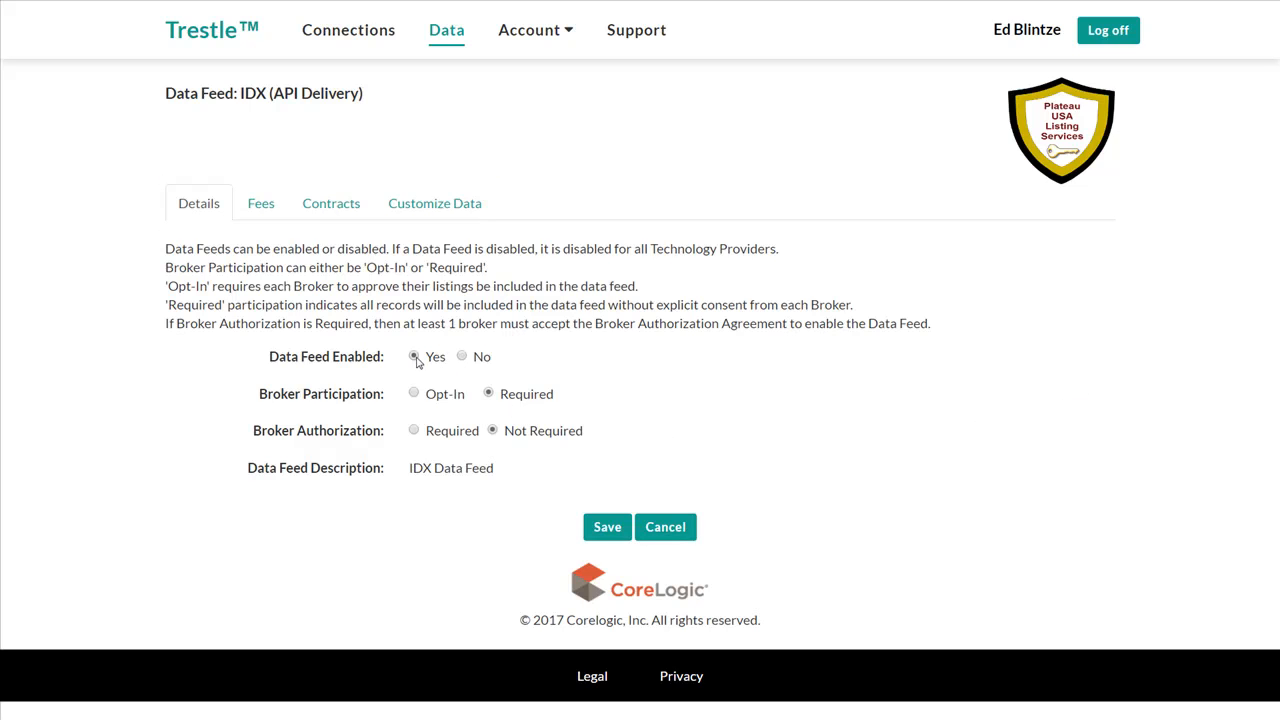
mouse_move(676, 352)
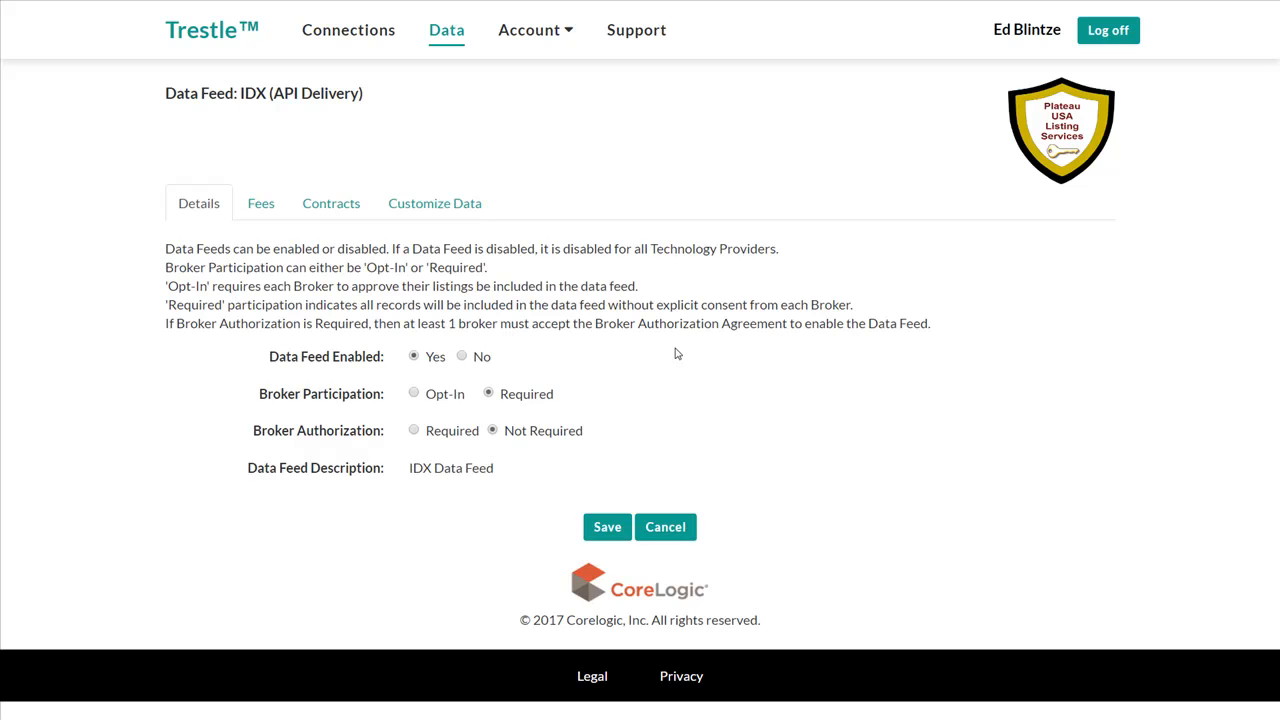
mouse_move(608, 528)
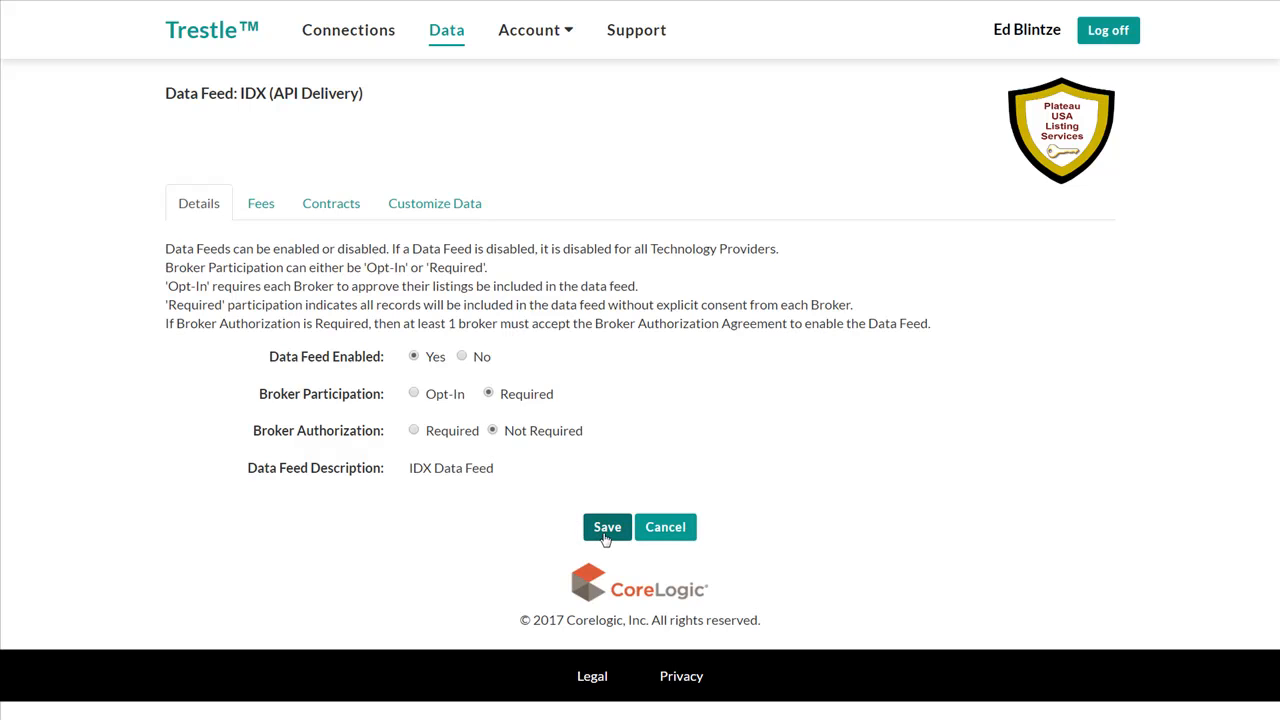
mouse_move(260, 204)
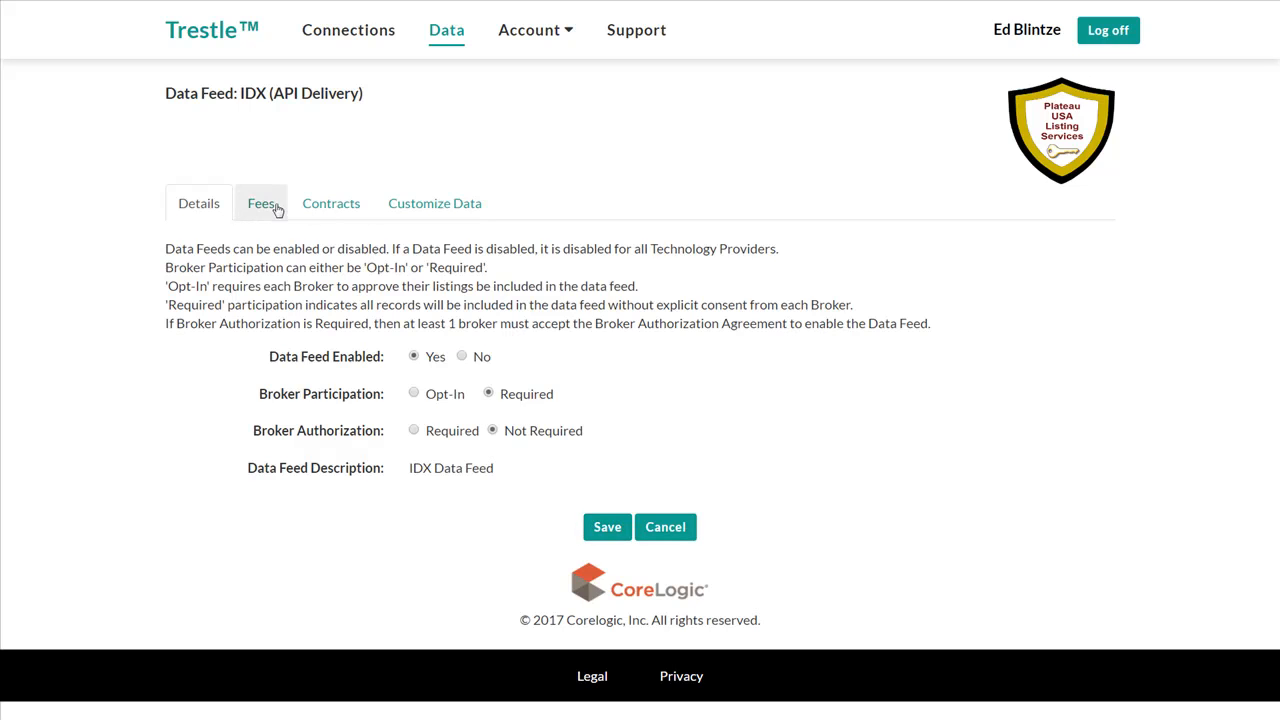
mouse_move(260, 204)
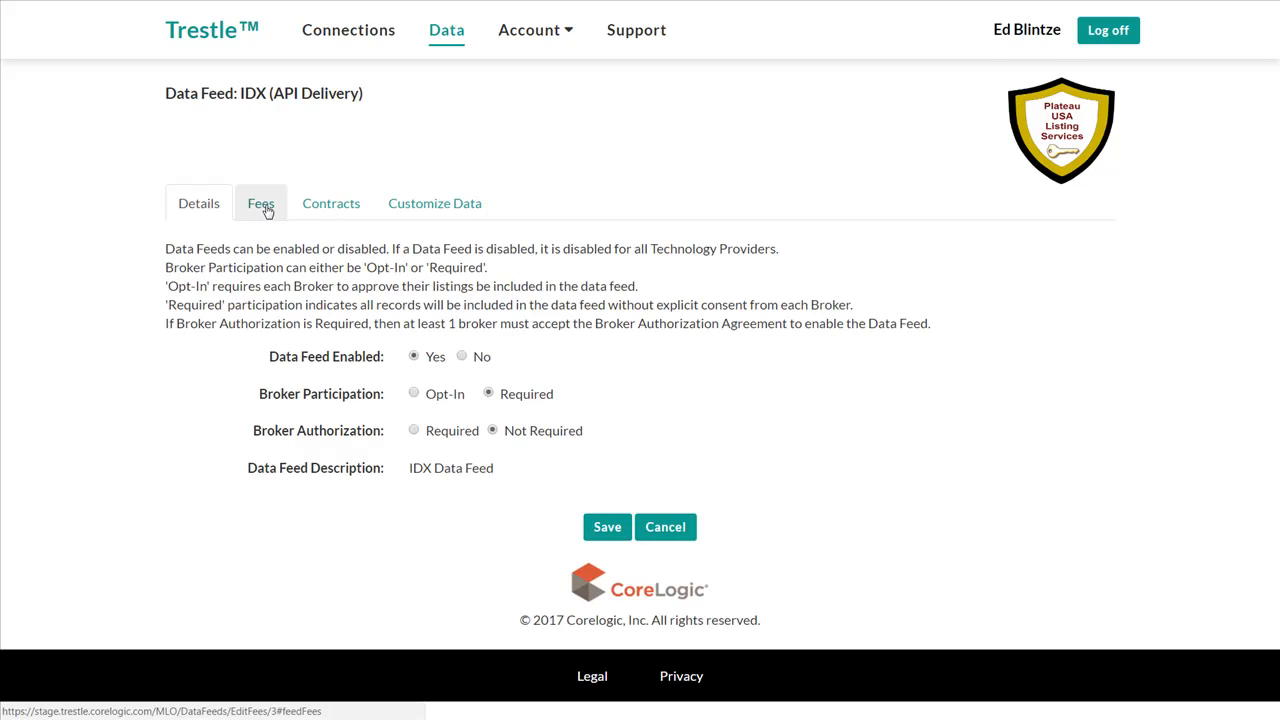
Set the fee period to Quarterly and enter 5000 as liquidated damages.
click(260, 204)
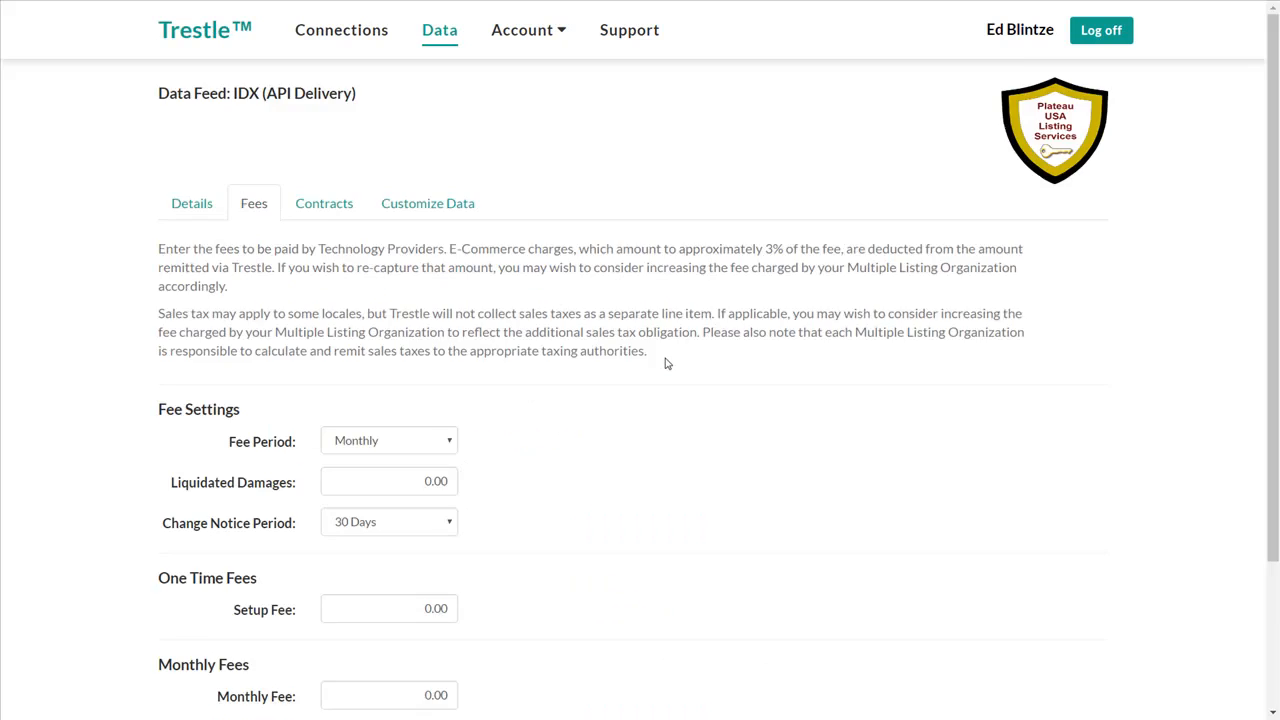
scroll(down, 3)
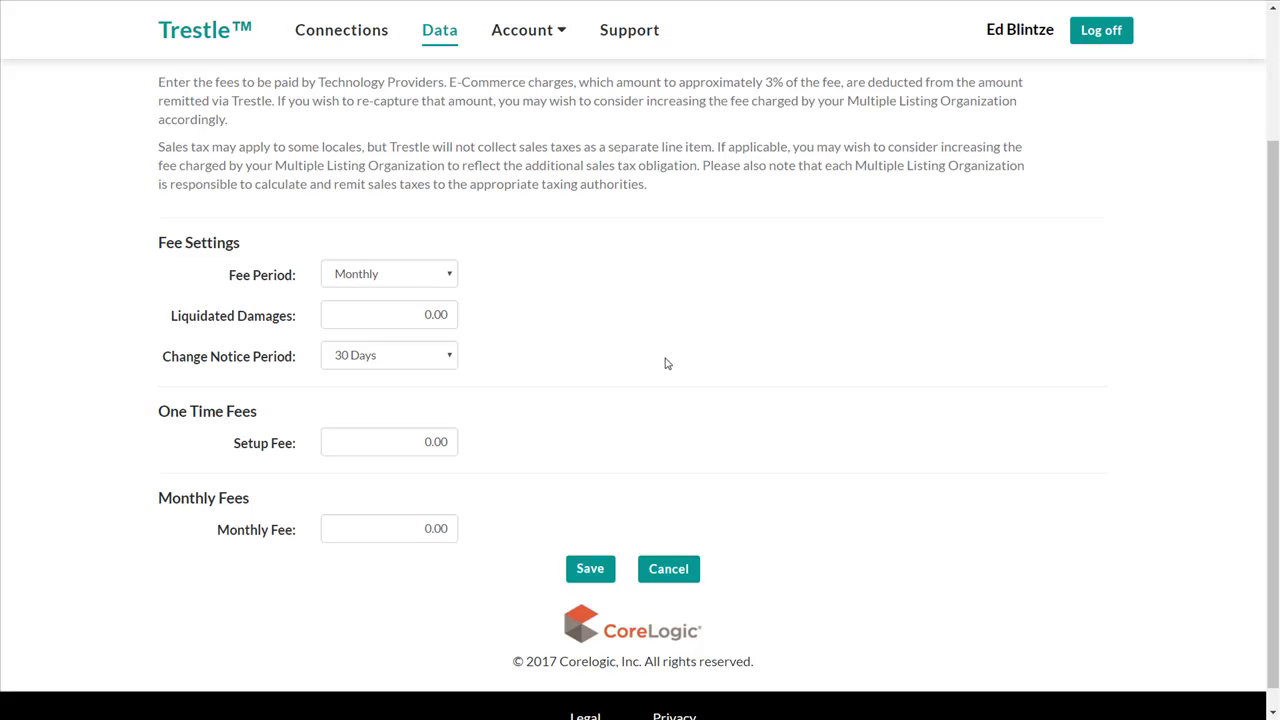
click(388, 272)
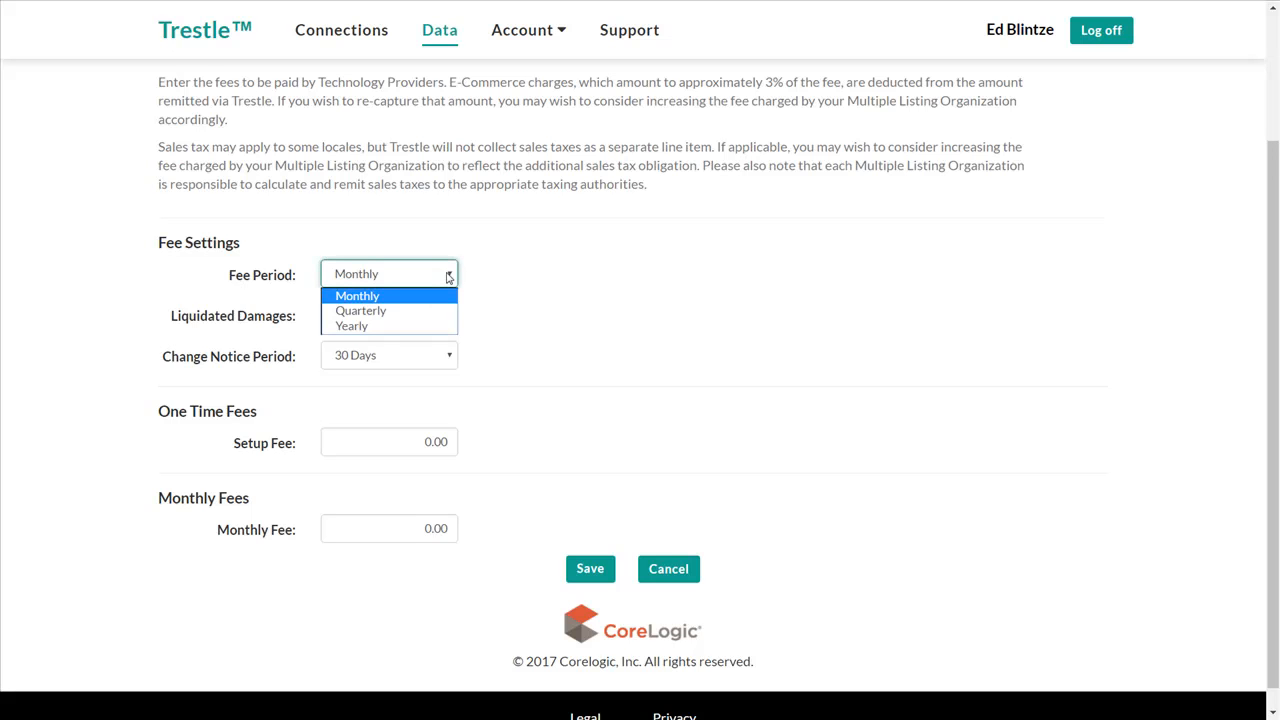
mouse_move(396, 316)
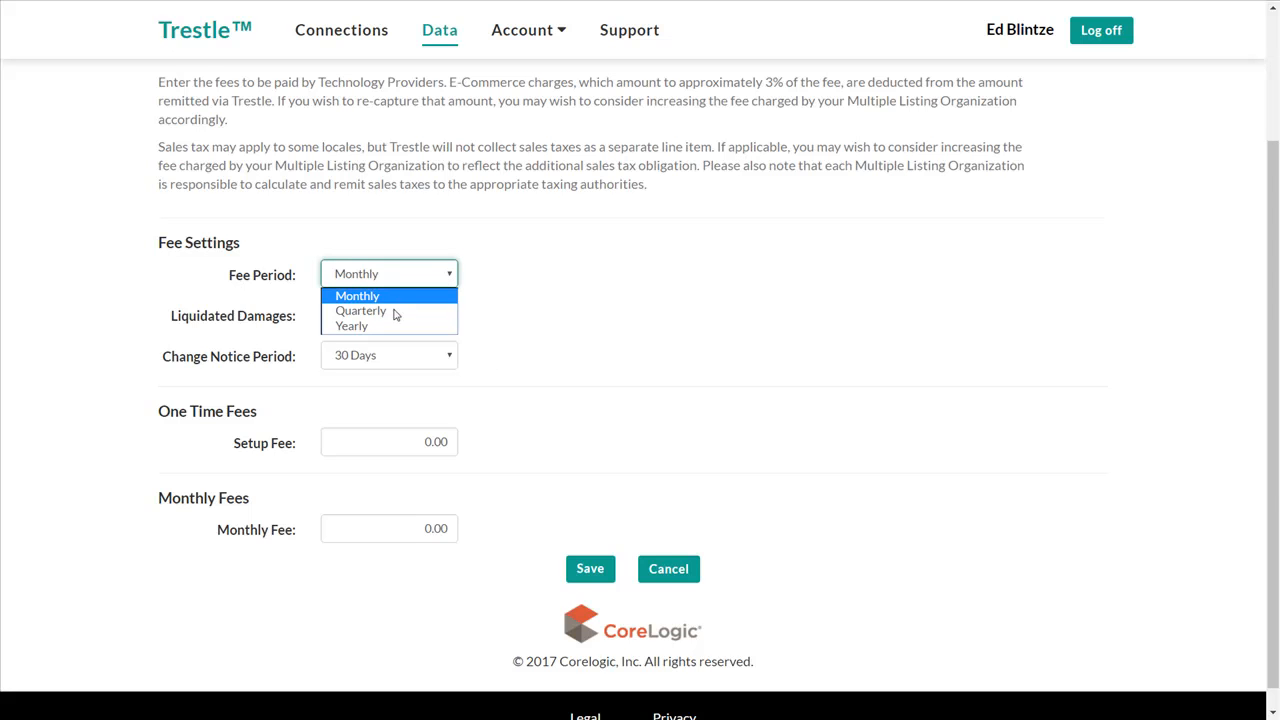
click(360, 310)
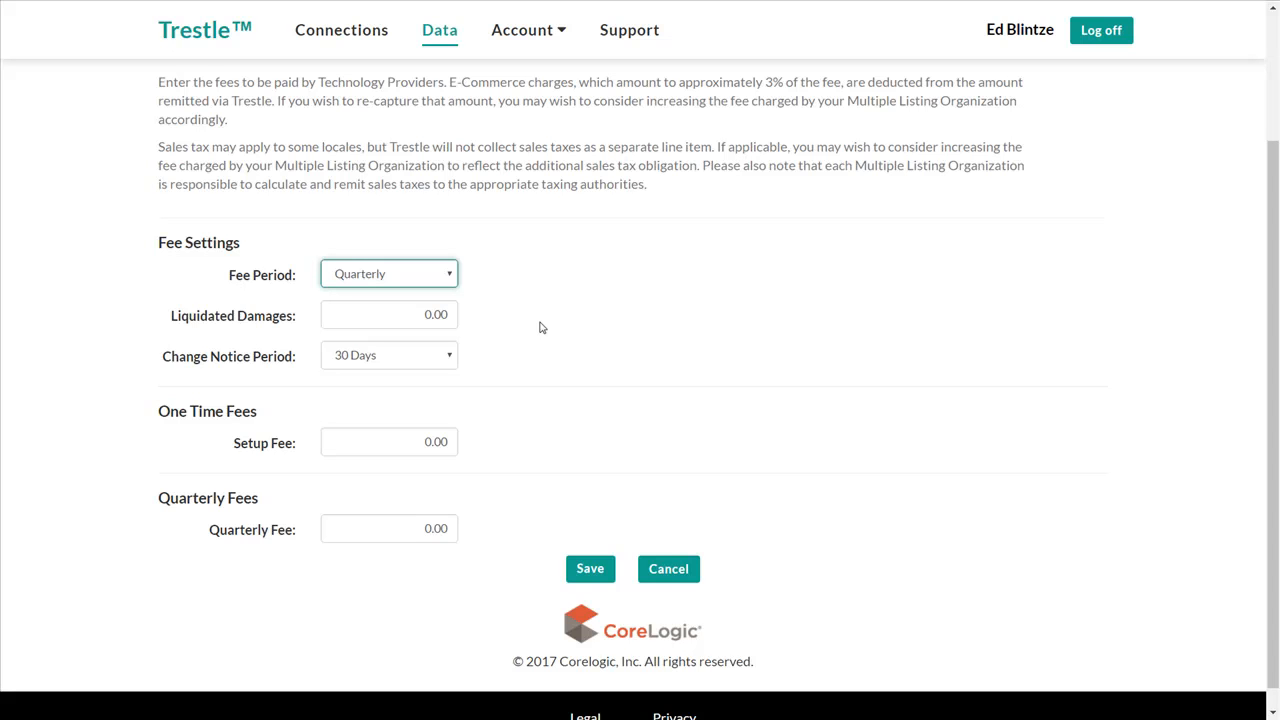
mouse_move(520, 332)
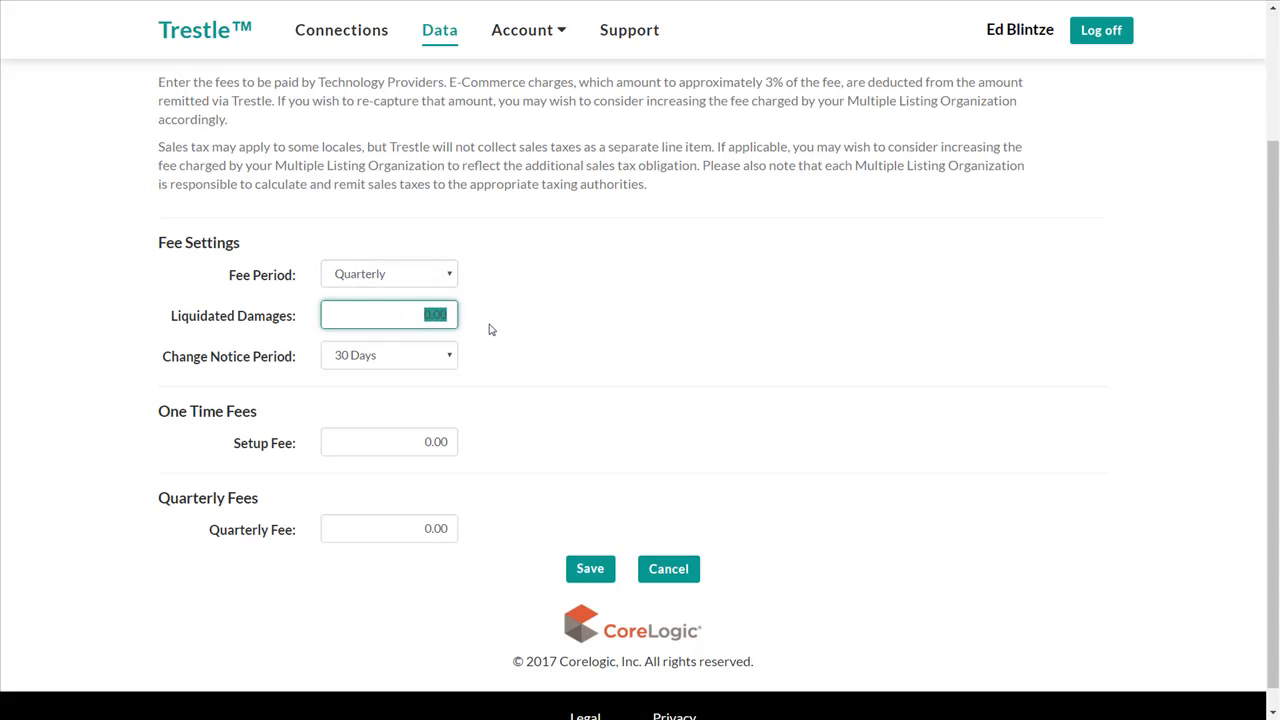
text(5000)
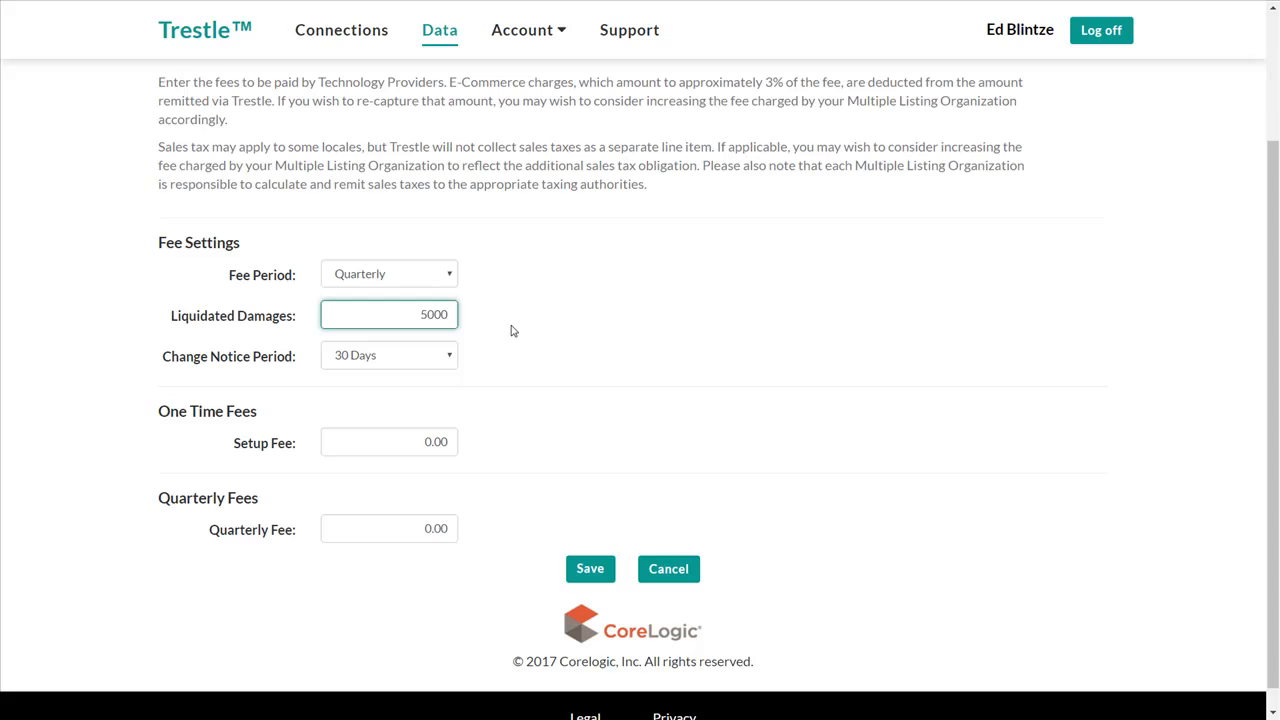
Set the change notice period to 60 Days.
click(388, 314)
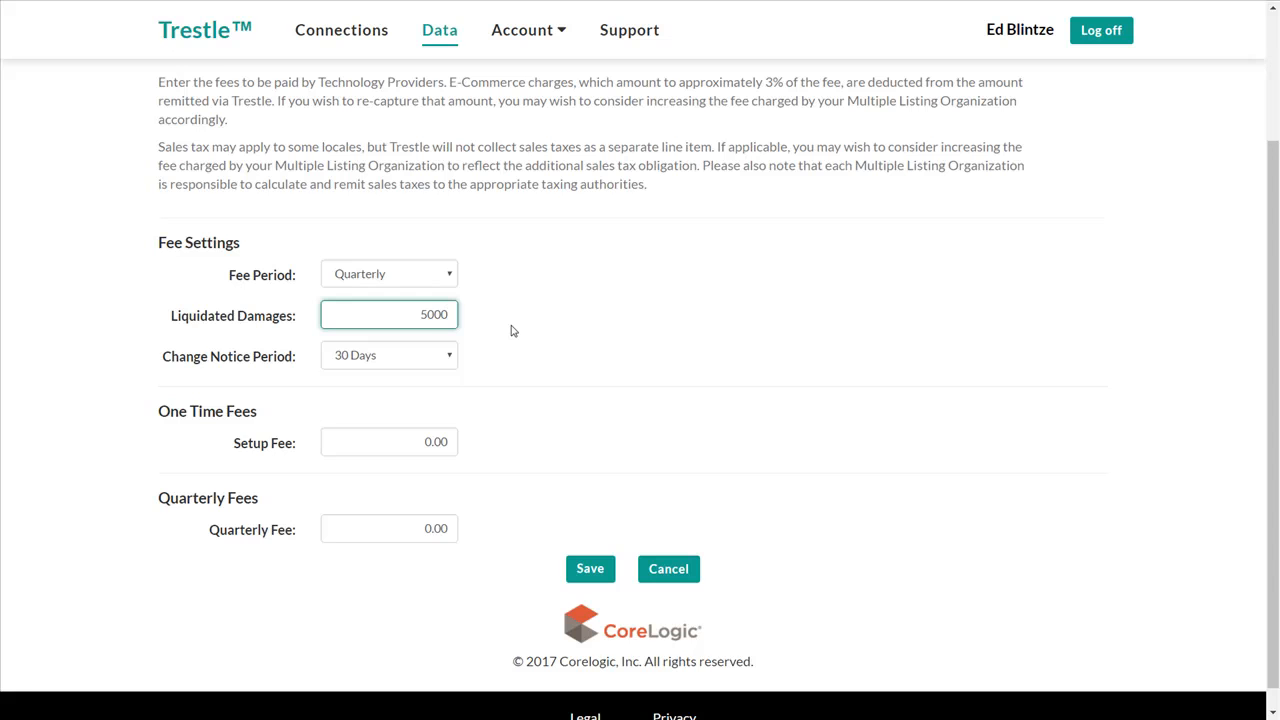
click(388, 356)
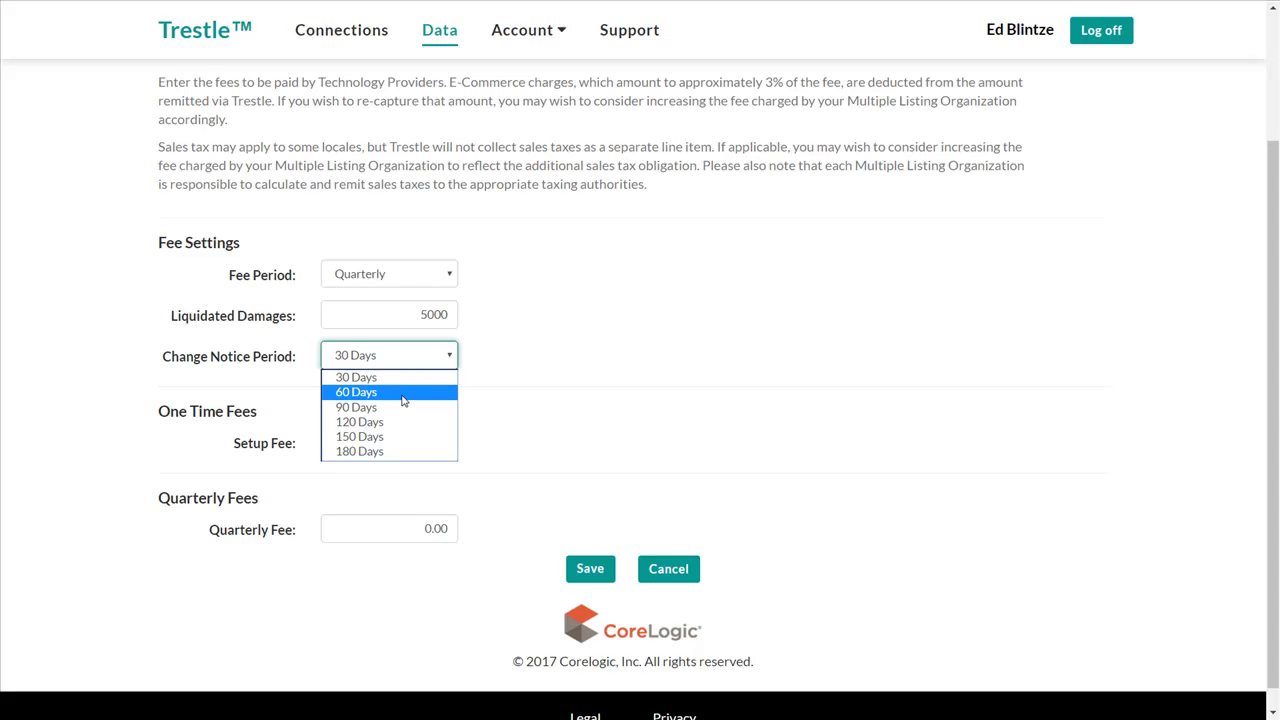
click(356, 390)
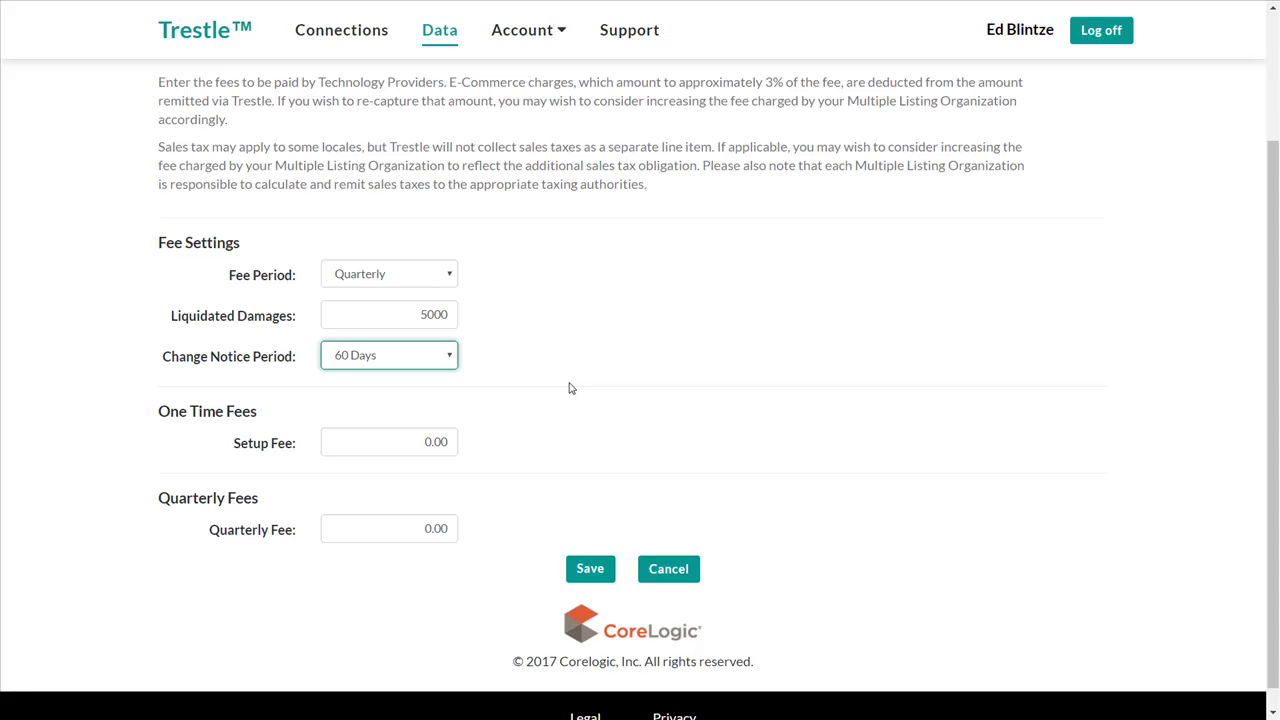
mouse_move(460, 406)
text(1)
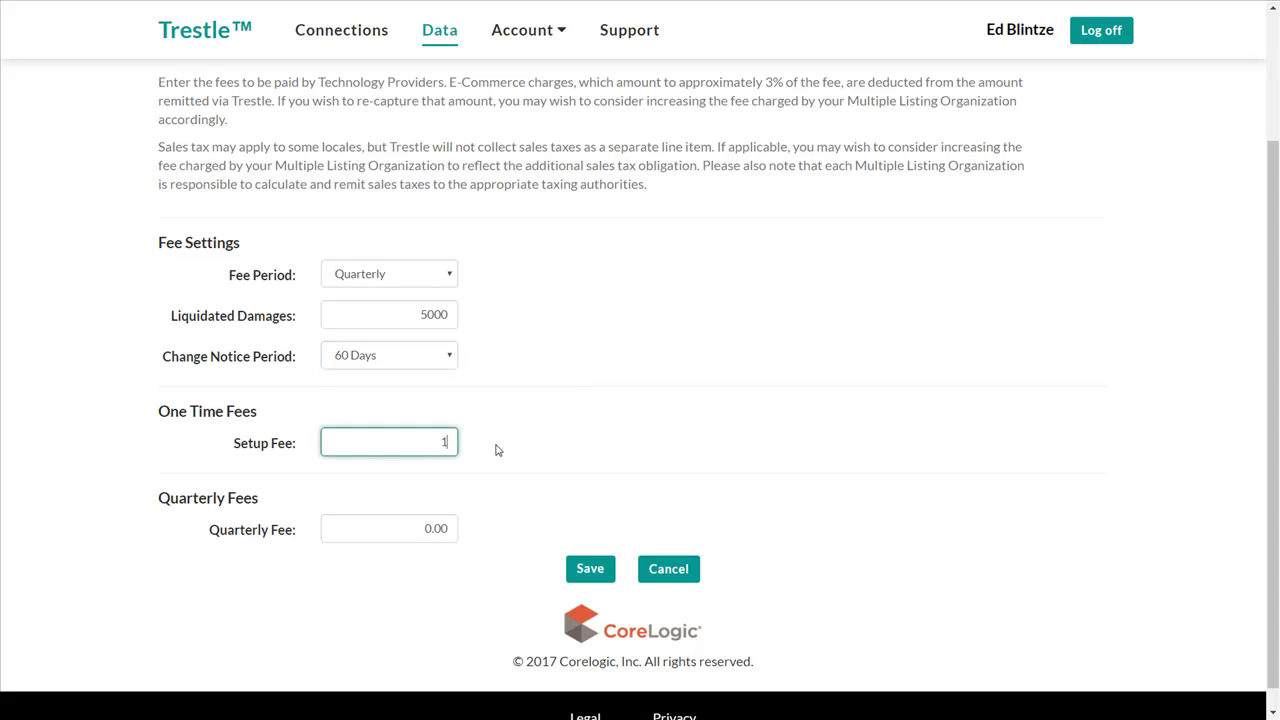
Save the fees with a 125 setup fee and a 125 quarterly fee.
text(25)
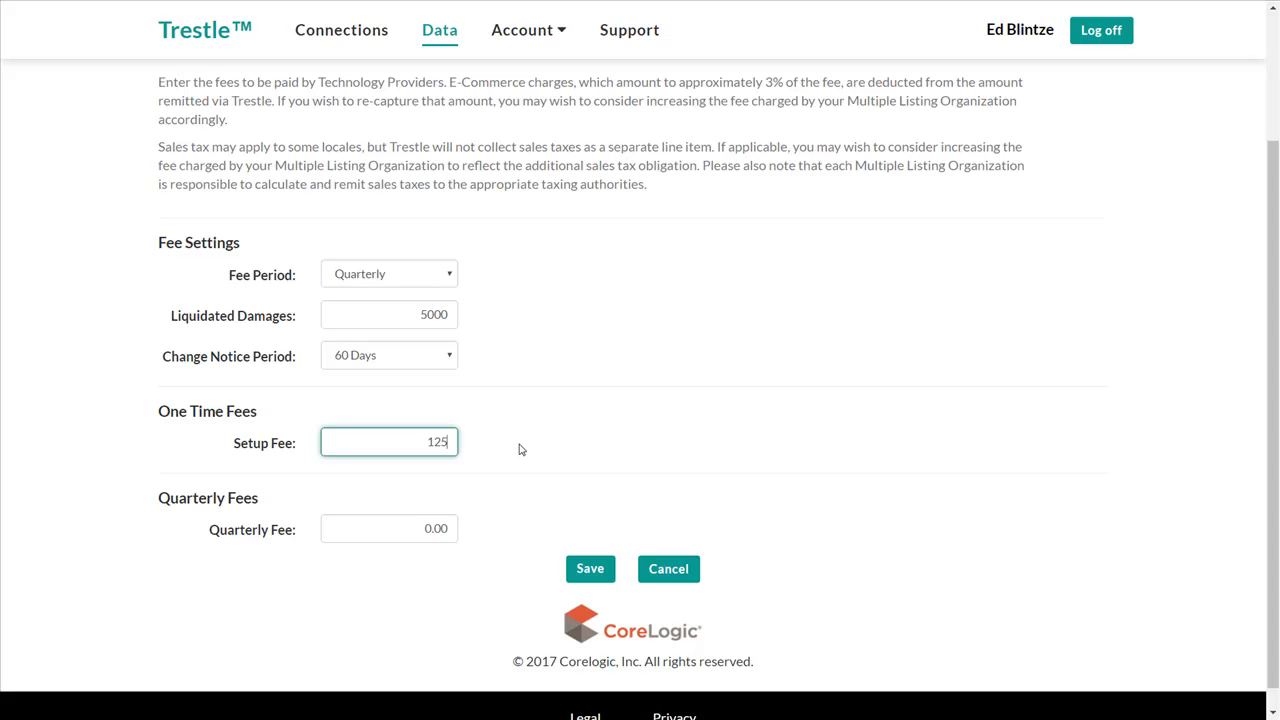
mouse_move(460, 484)
text(12)
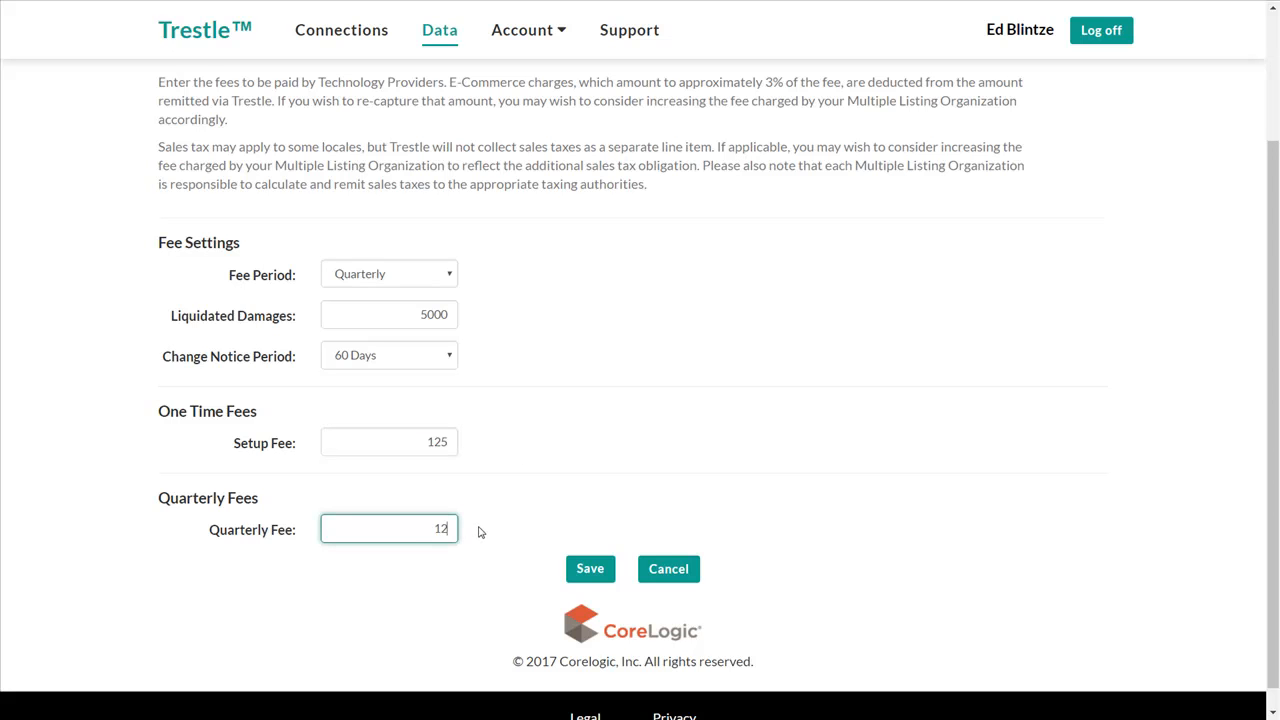
text(5)
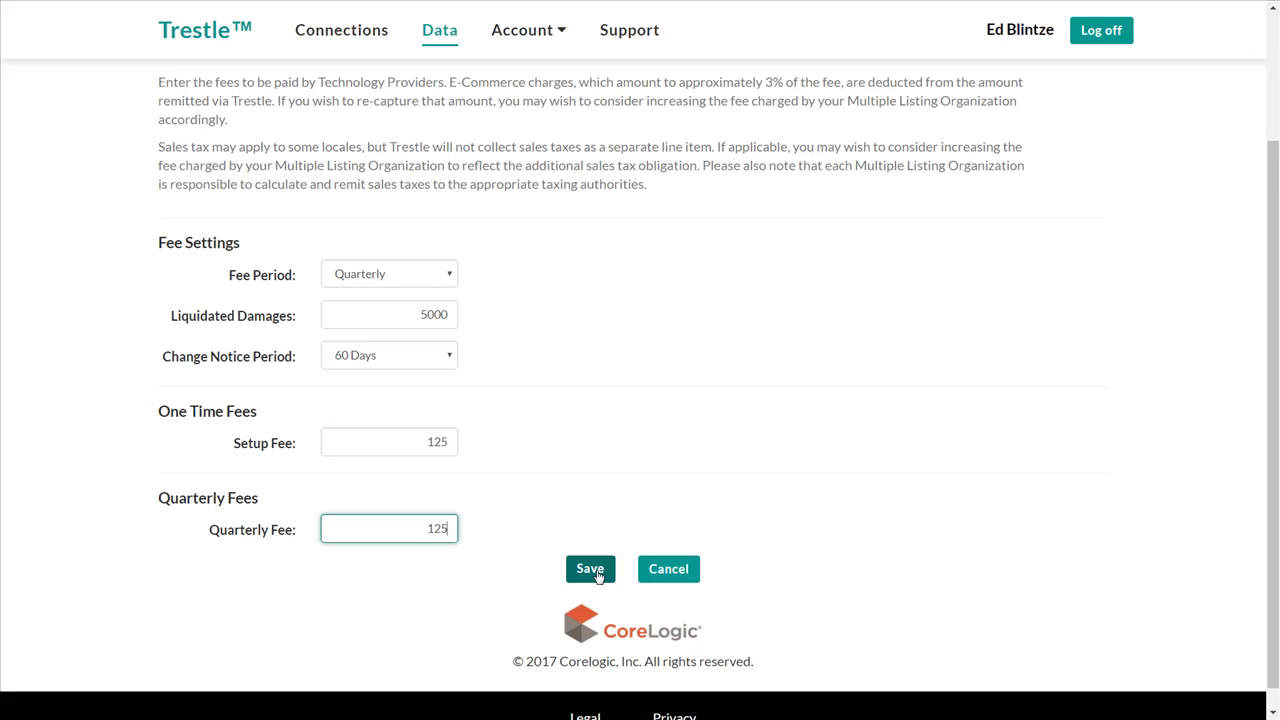
click(588, 568)
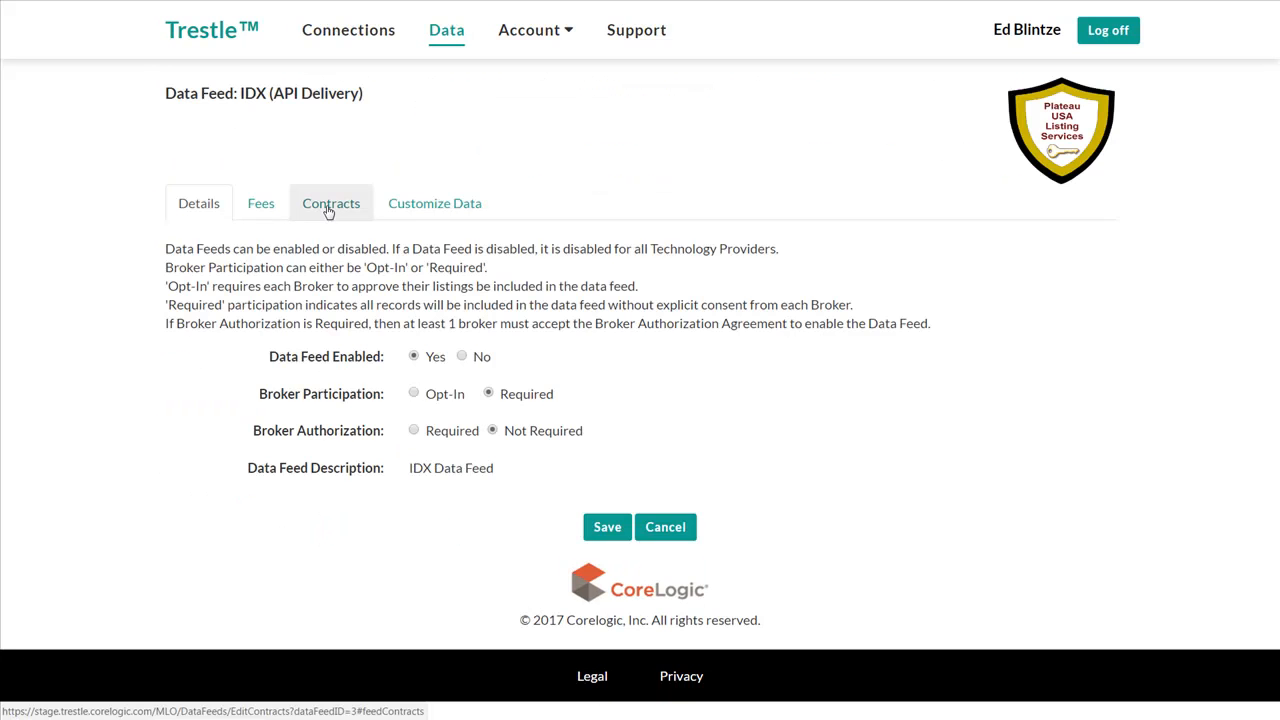
Require the Default Data Feed Connection Contract for the feed and save.
click(330, 204)
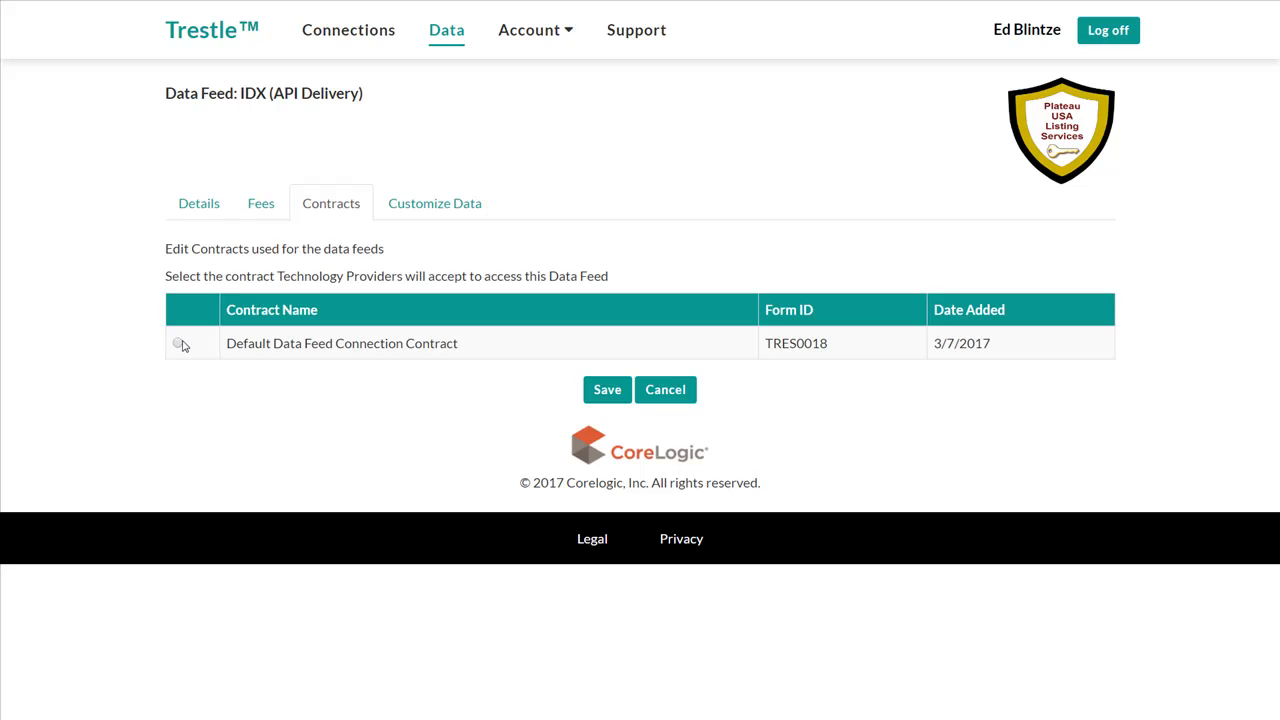
click(178, 344)
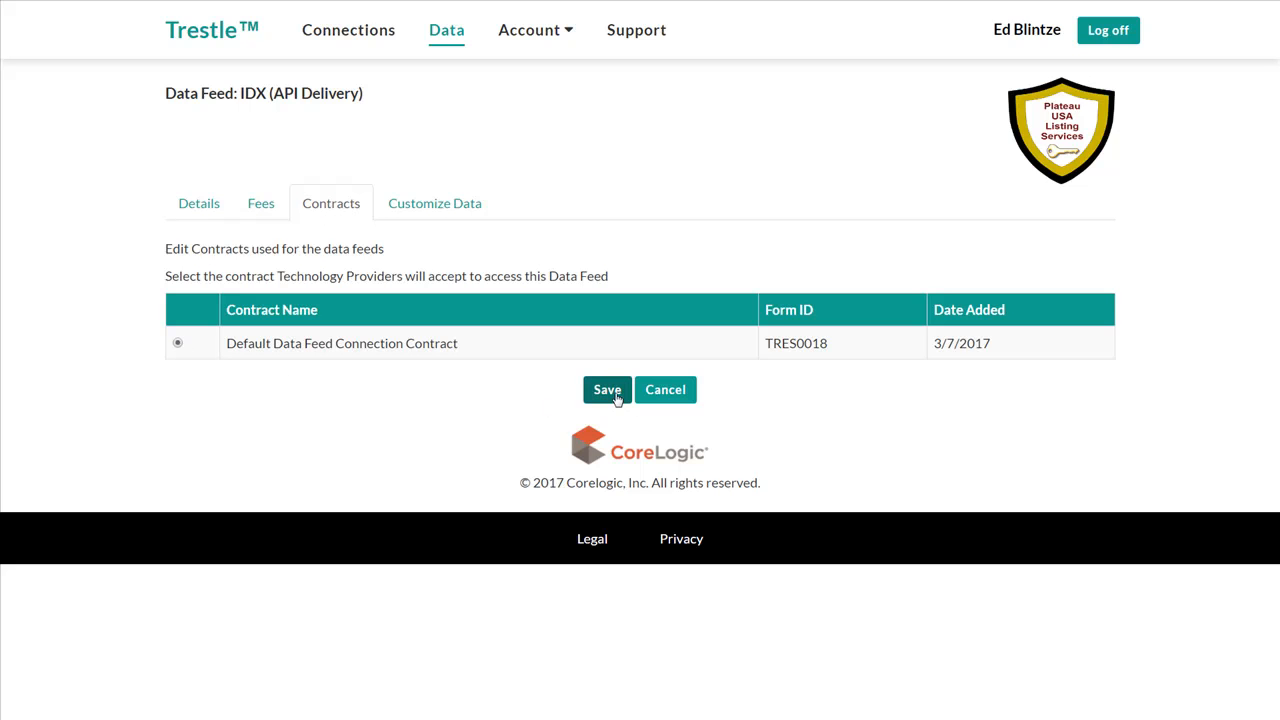
click(608, 388)
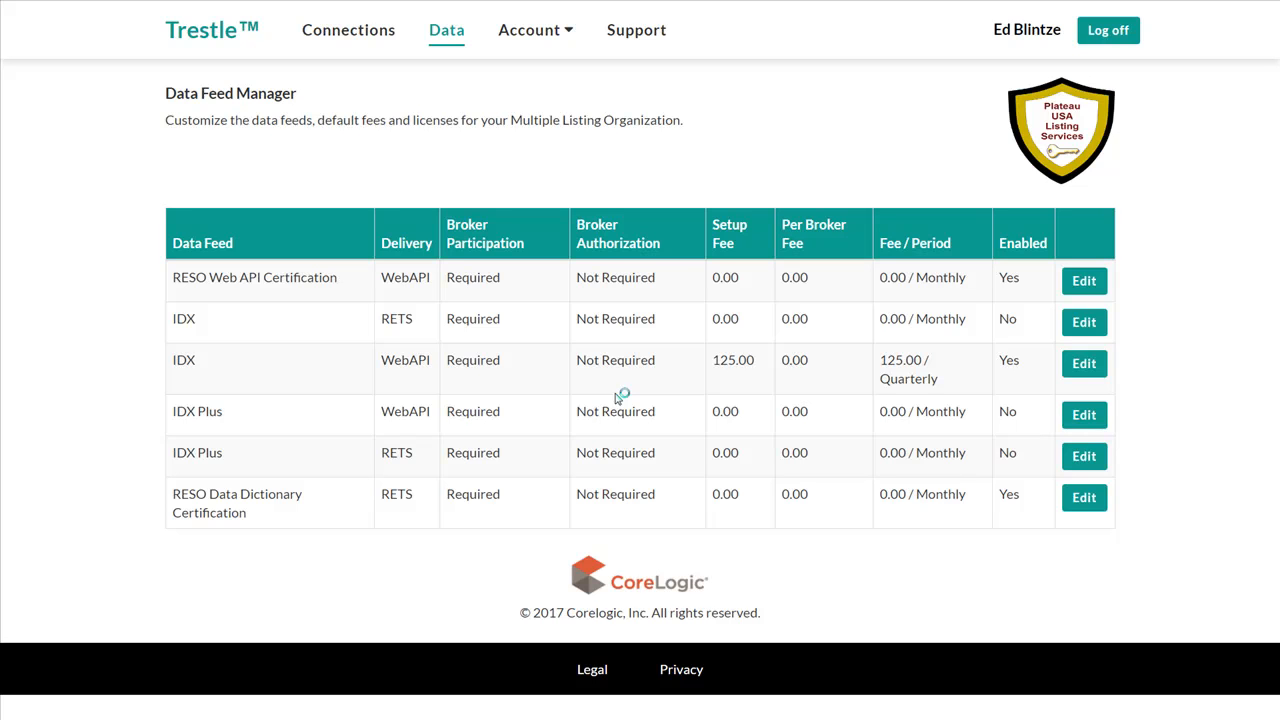
mouse_move(618, 396)
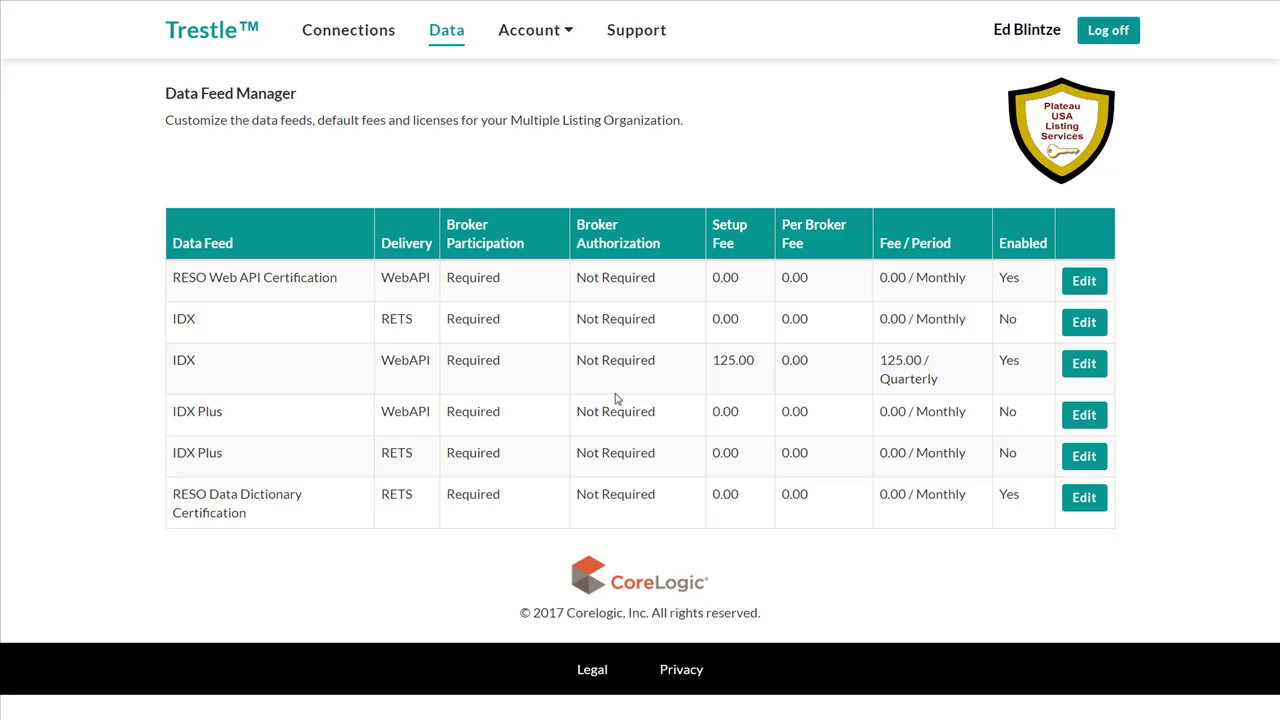